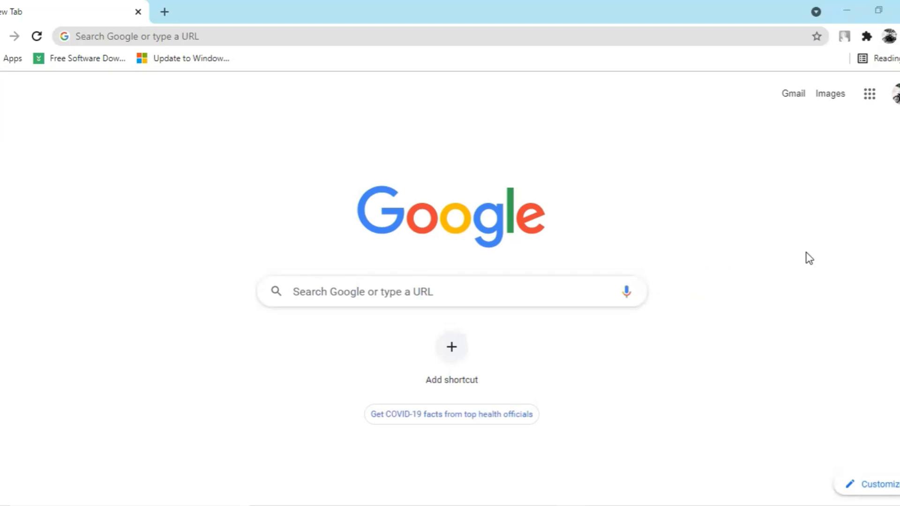
{"action": "mouse_move", "coordinate": [728, 355]}
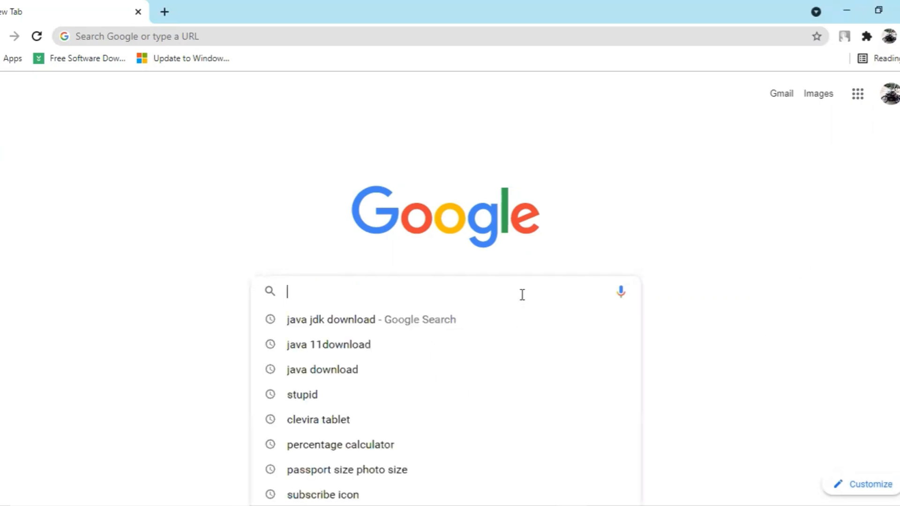
Search Google for 'java 11 download' and show the results.
{"action": "type", "text": "java 1"}
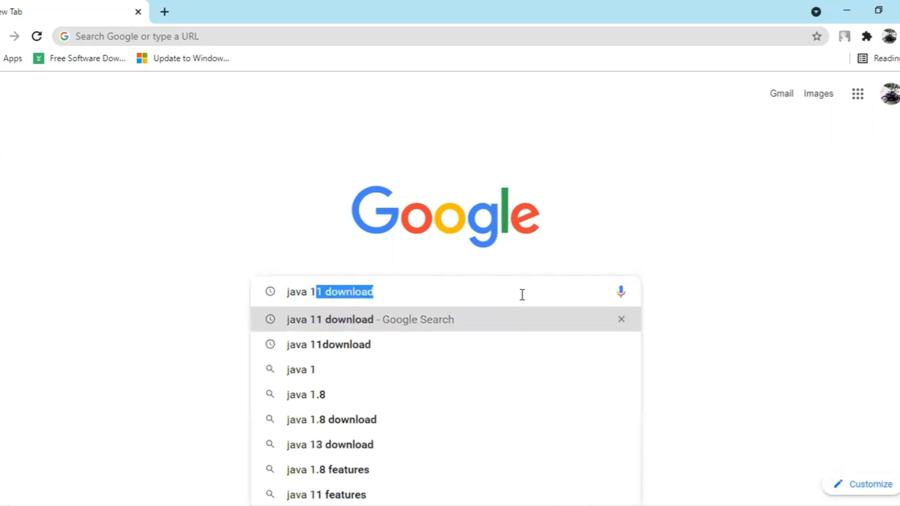
{"action": "left_click", "coordinate": [336, 320]}
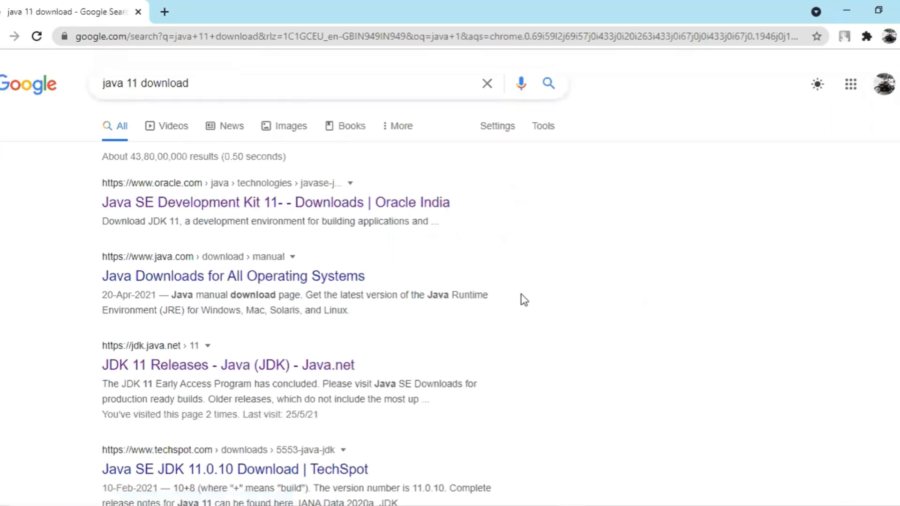
{"action": "mouse_move", "coordinate": [546, 325]}
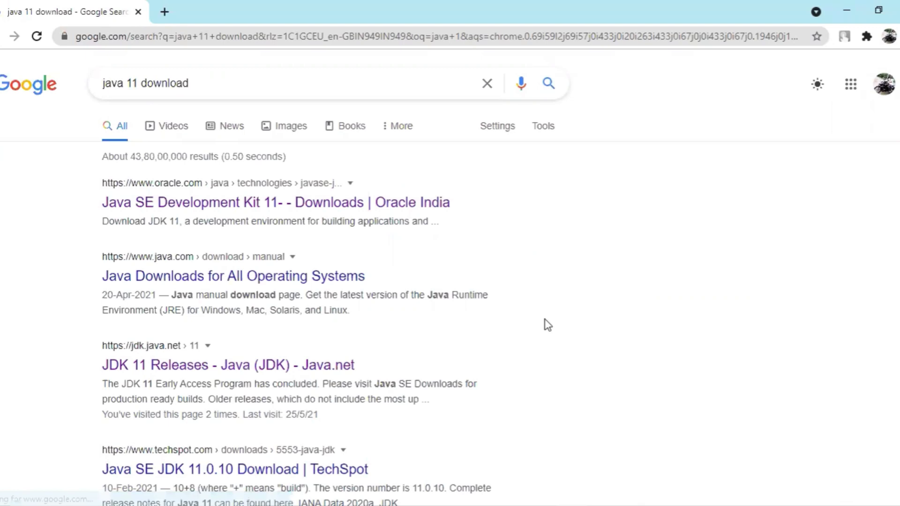
{"action": "mouse_move", "coordinate": [214, 375]}
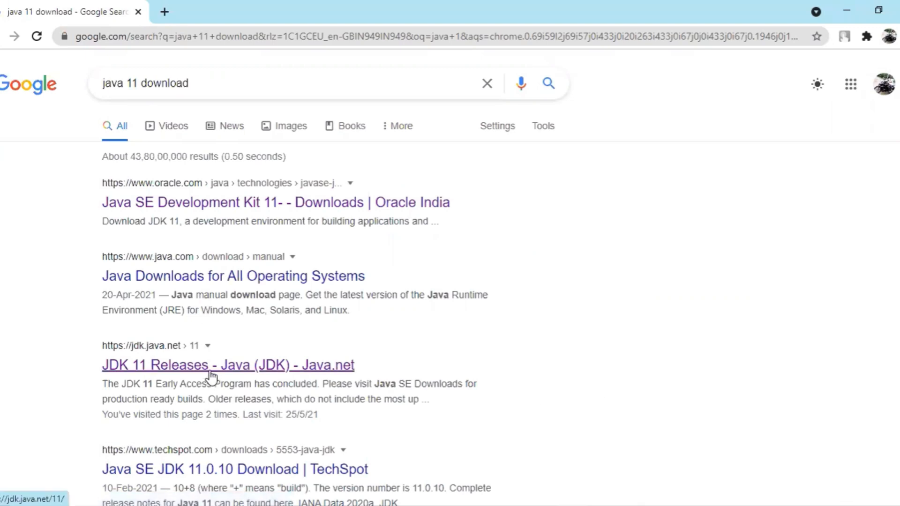
Download the Windows x64 Java SE 11 Development Kit zip from jdk.java.net.
{"action": "left_click", "coordinate": [209, 366]}
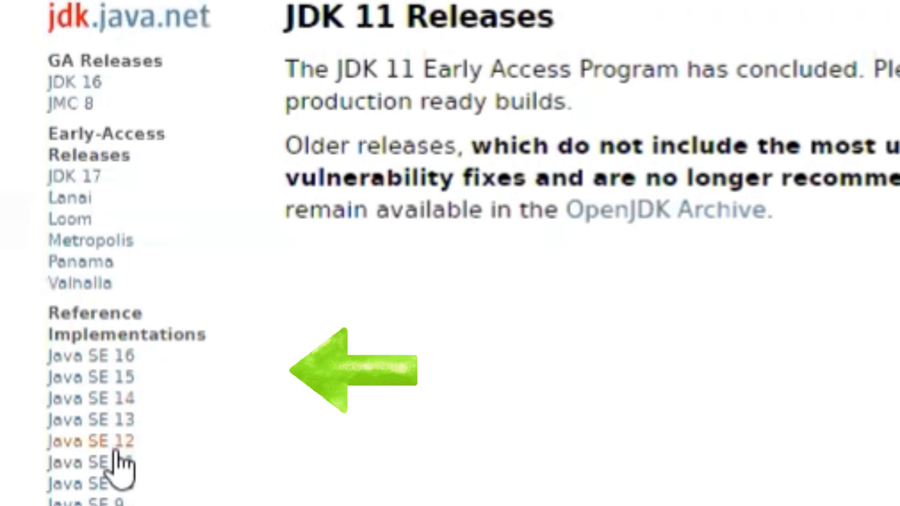
{"action": "left_click", "coordinate": [29, 248]}
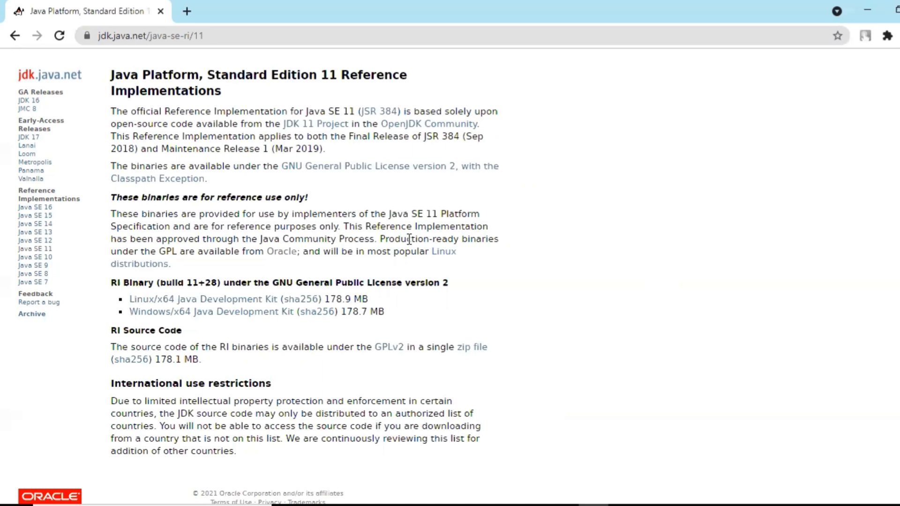
{"action": "mouse_move", "coordinate": [497, 312]}
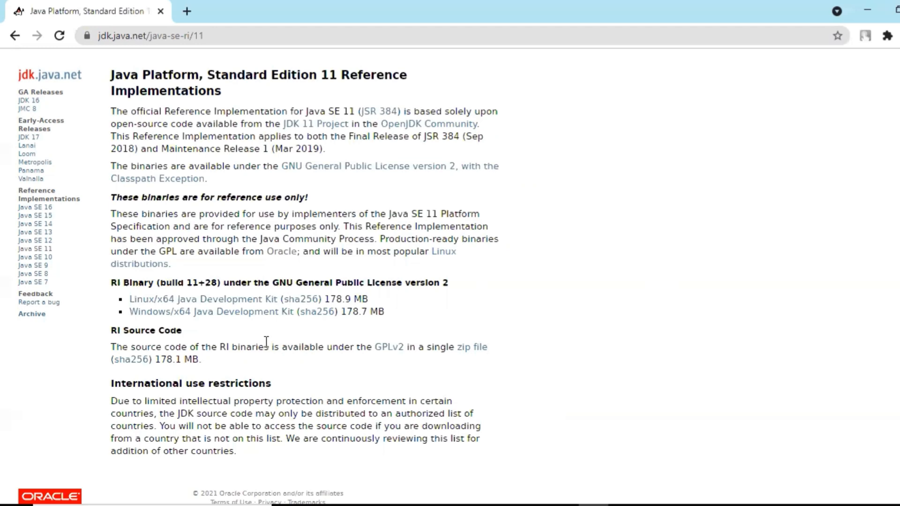
{"action": "mouse_move", "coordinate": [244, 318]}
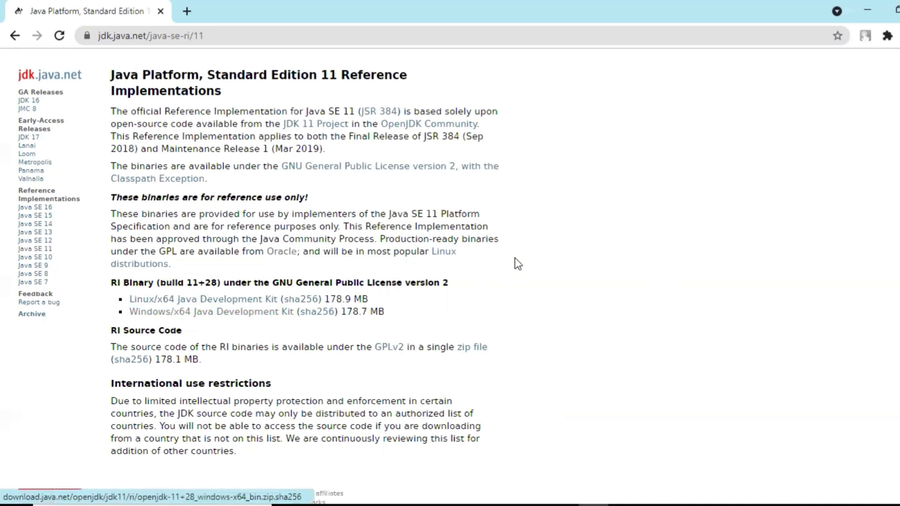
{"action": "left_click", "coordinate": [205, 312]}
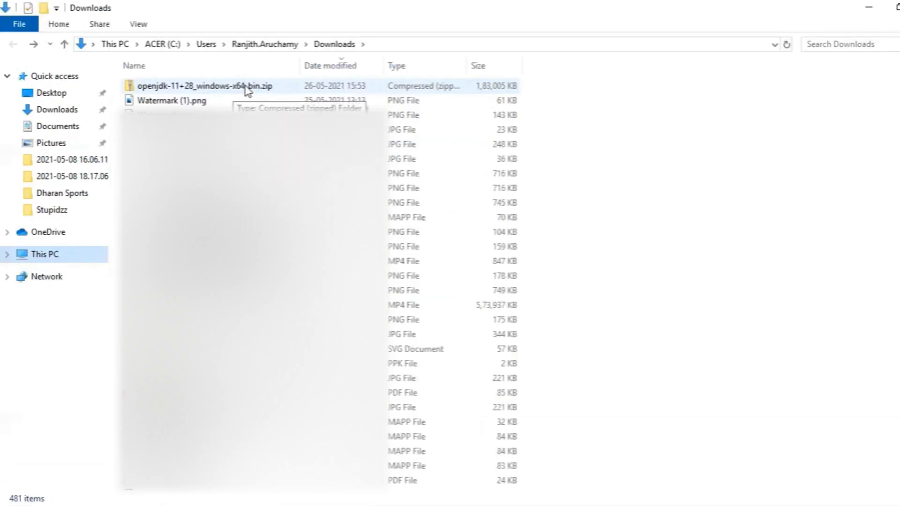
{"action": "mouse_move", "coordinate": [256, 92]}
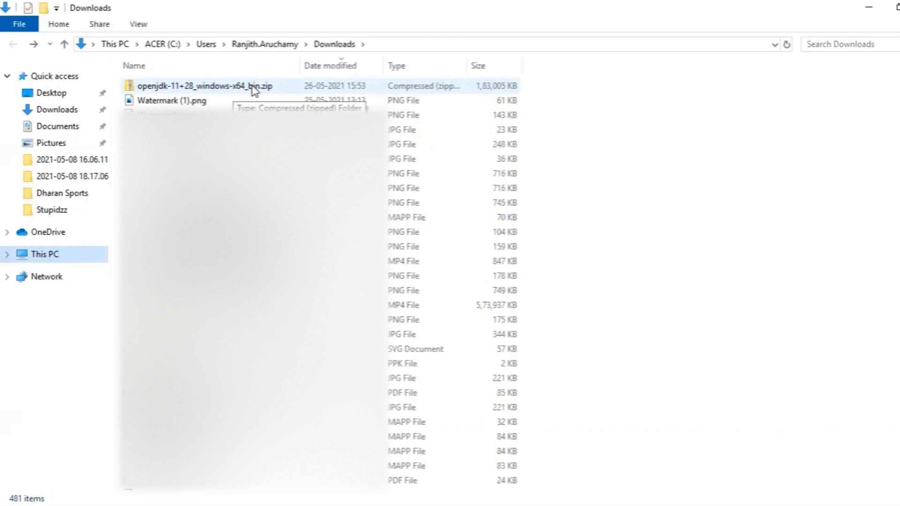
{"action": "mouse_move", "coordinate": [671, 241]}
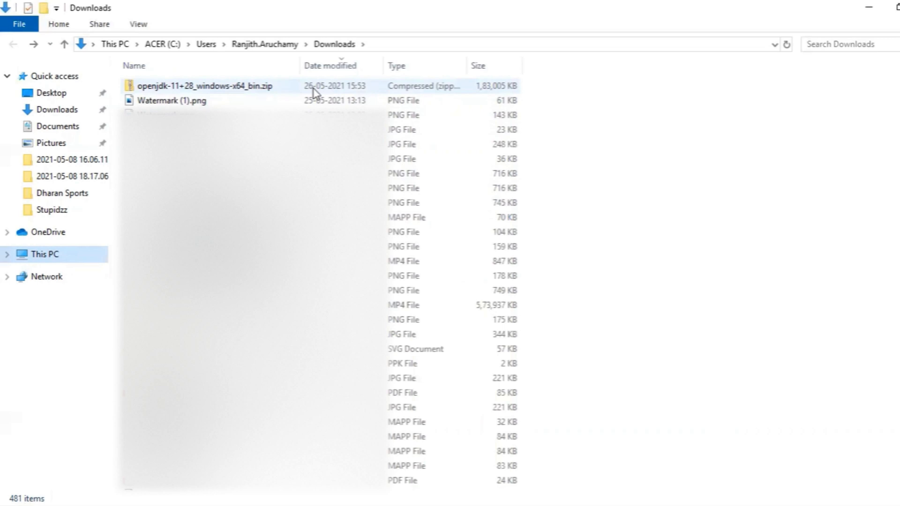
Start Extract all on openjdk-11+28_windows-x64_bin.zip in Downloads.
{"action": "left_click", "coordinate": [204, 86]}
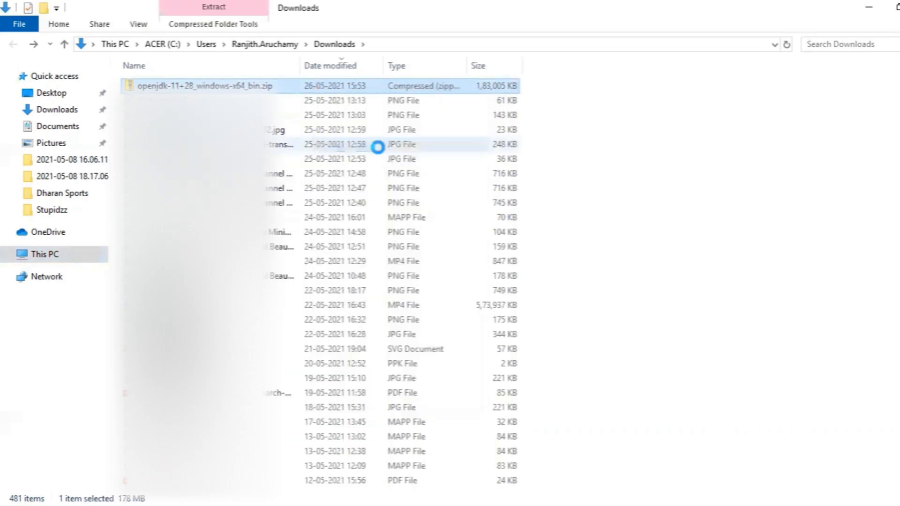
{"action": "left_click", "coordinate": [213, 7]}
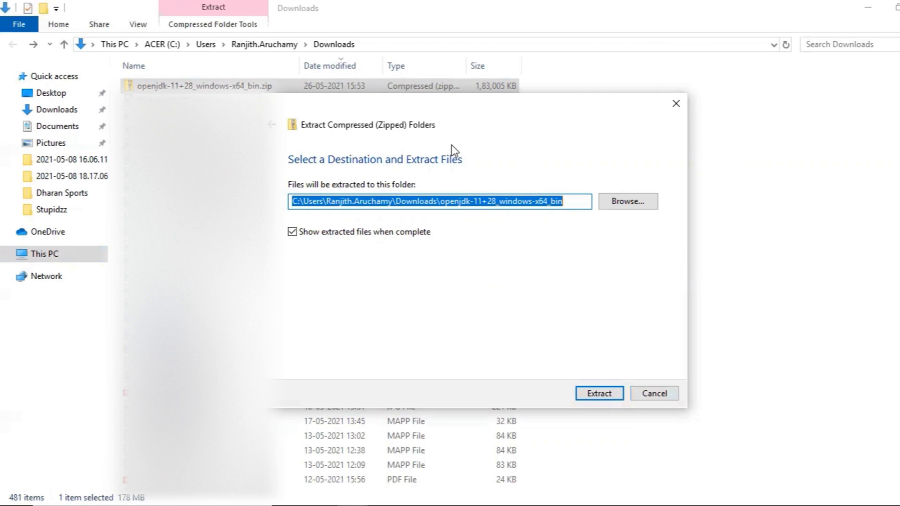
{"action": "mouse_move", "coordinate": [540, 159]}
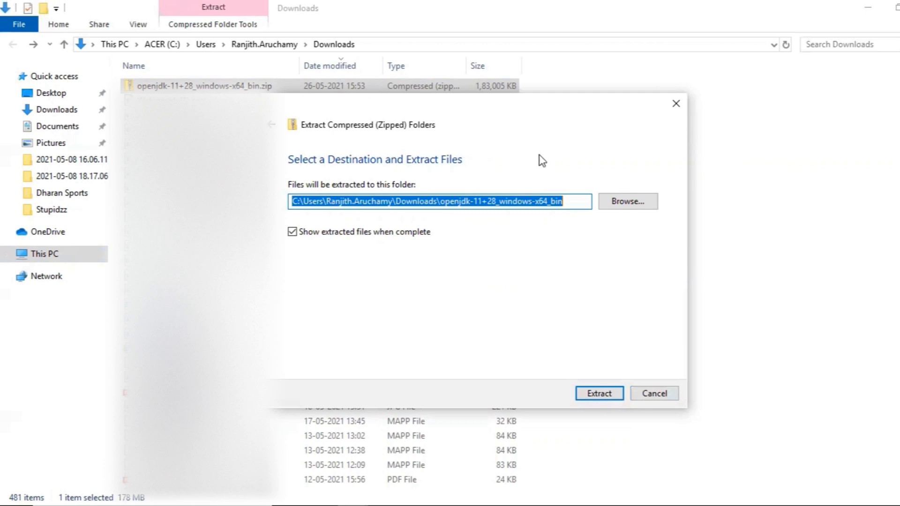
Browse to C:\Program Files\Java and set it as the extraction destination.
{"action": "left_click", "coordinate": [628, 201]}
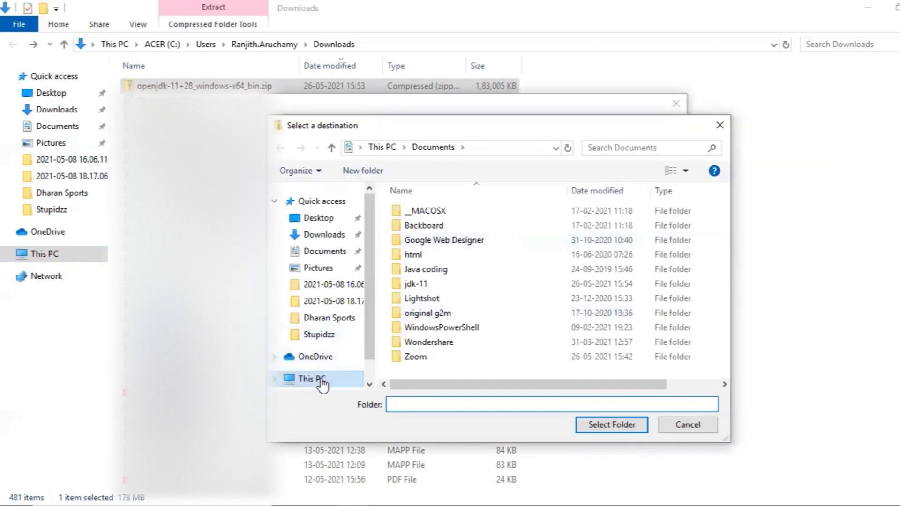
{"action": "left_click", "coordinate": [312, 379]}
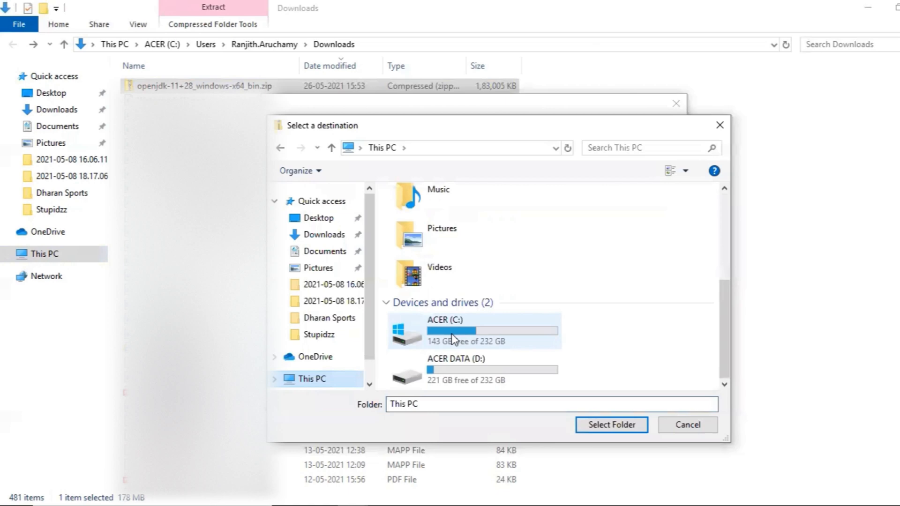
{"action": "double_click", "coordinate": [453, 328]}
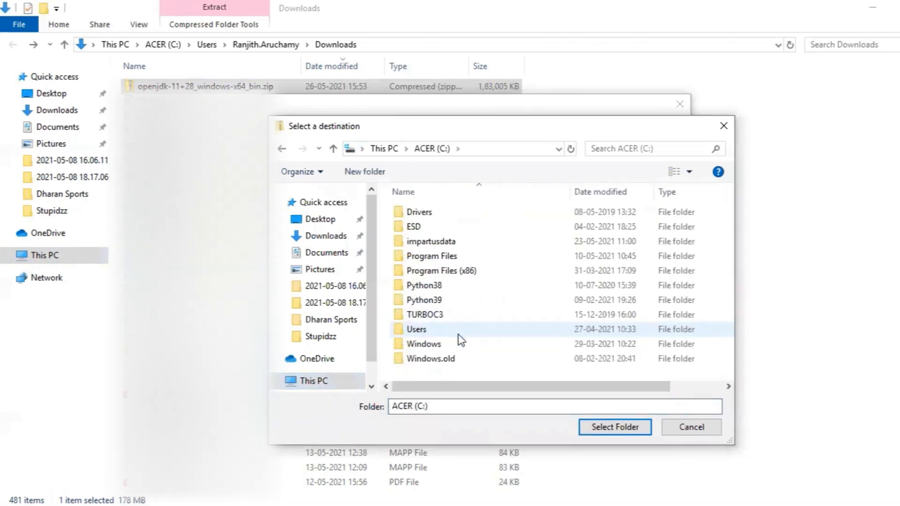
{"action": "left_click", "coordinate": [431, 256]}
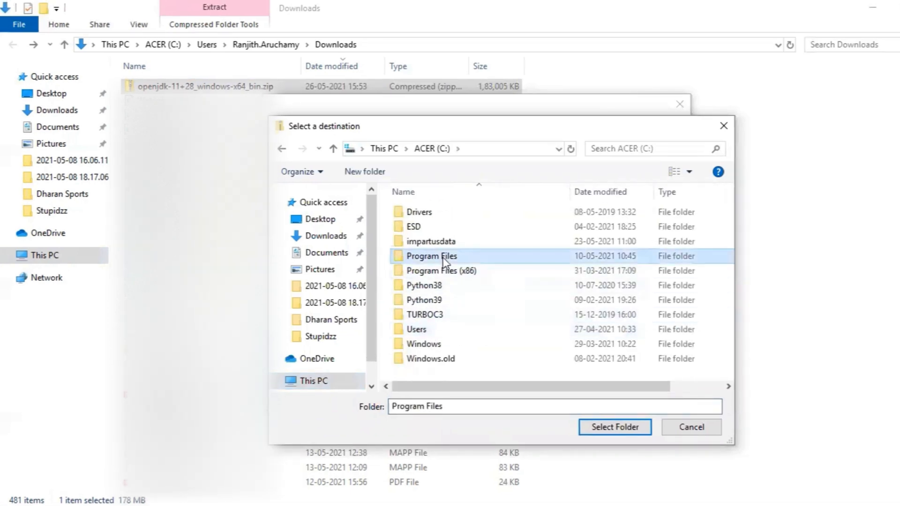
{"action": "double_click", "coordinate": [431, 256]}
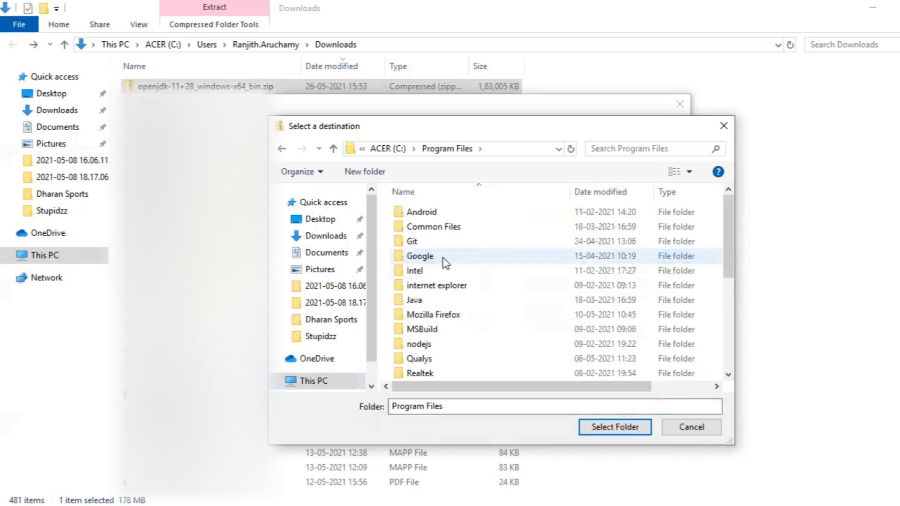
{"action": "mouse_move", "coordinate": [446, 304]}
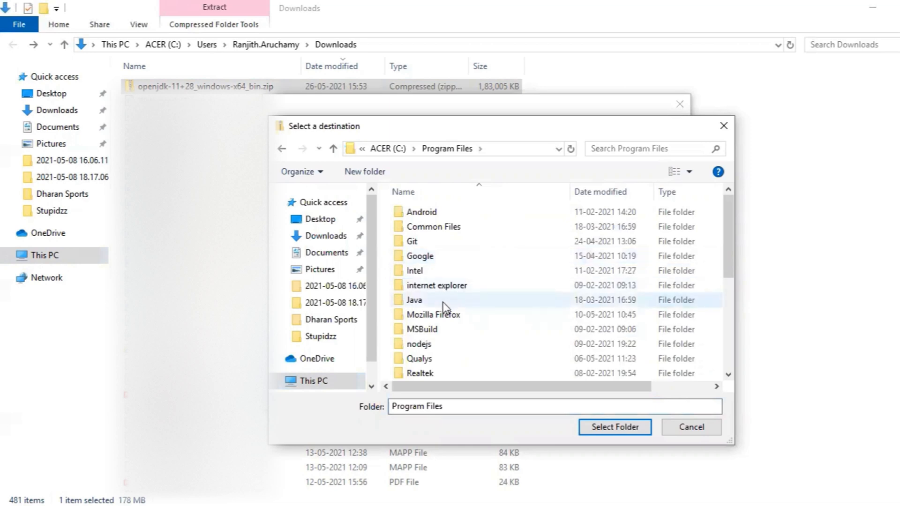
{"action": "mouse_move", "coordinate": [417, 300]}
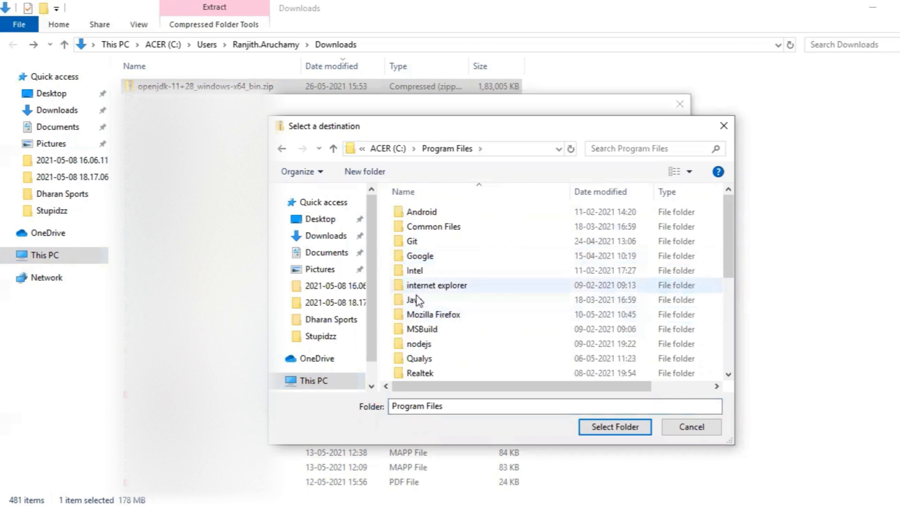
{"action": "mouse_move", "coordinate": [419, 301]}
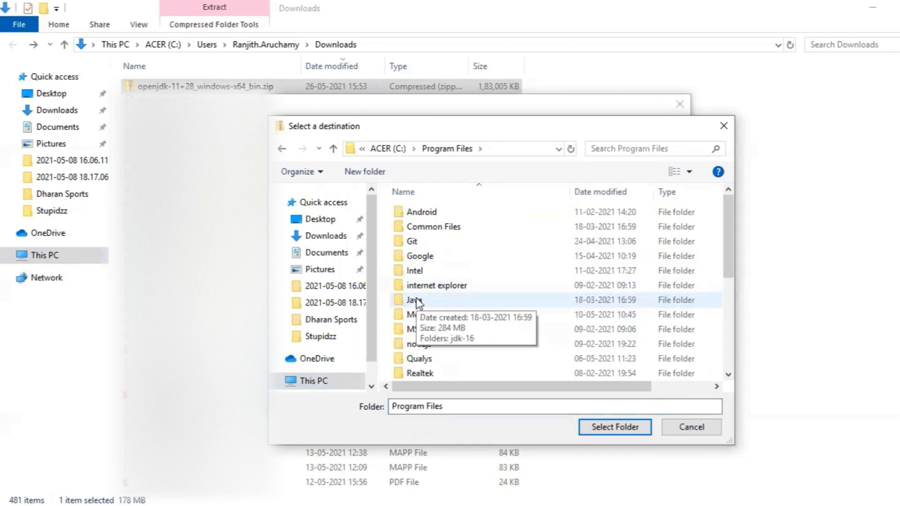
{"action": "double_click", "coordinate": [412, 301]}
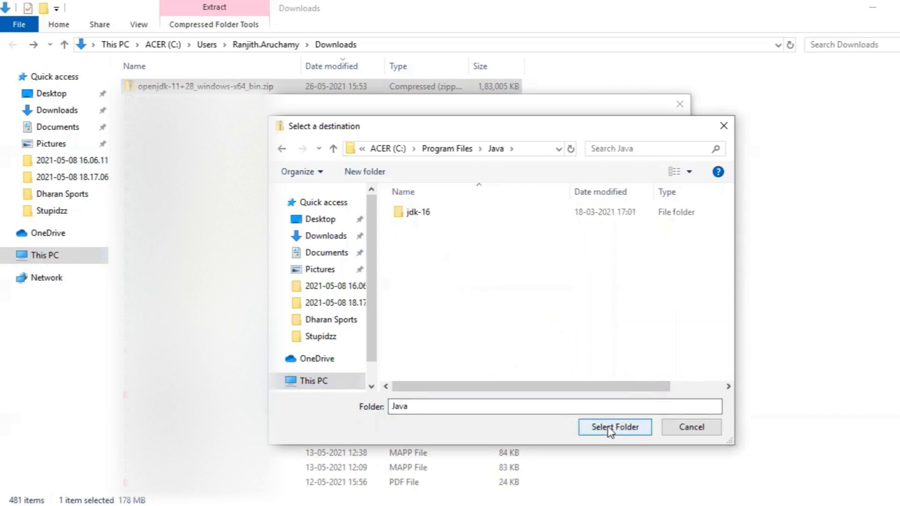
{"action": "left_click", "coordinate": [616, 427]}
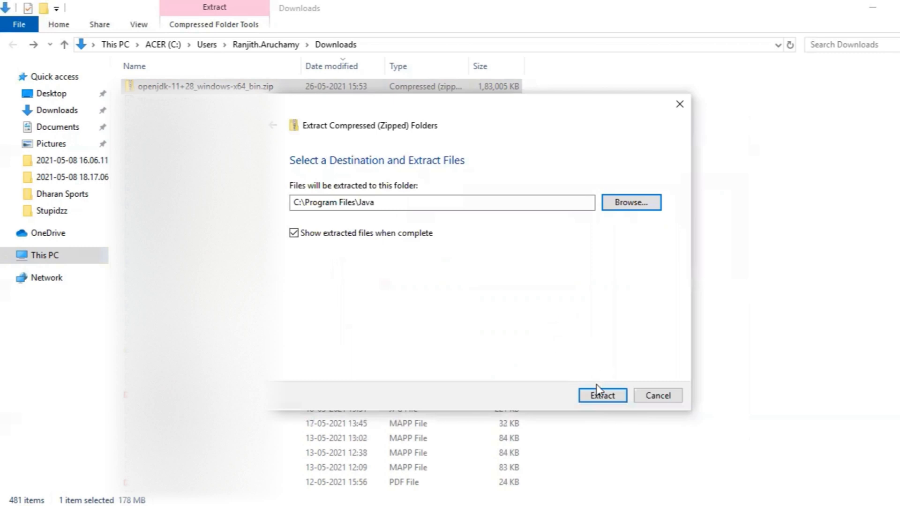
Extract the JDK into C:\Program Files\Java, granting administrator permission.
{"action": "left_click", "coordinate": [603, 396]}
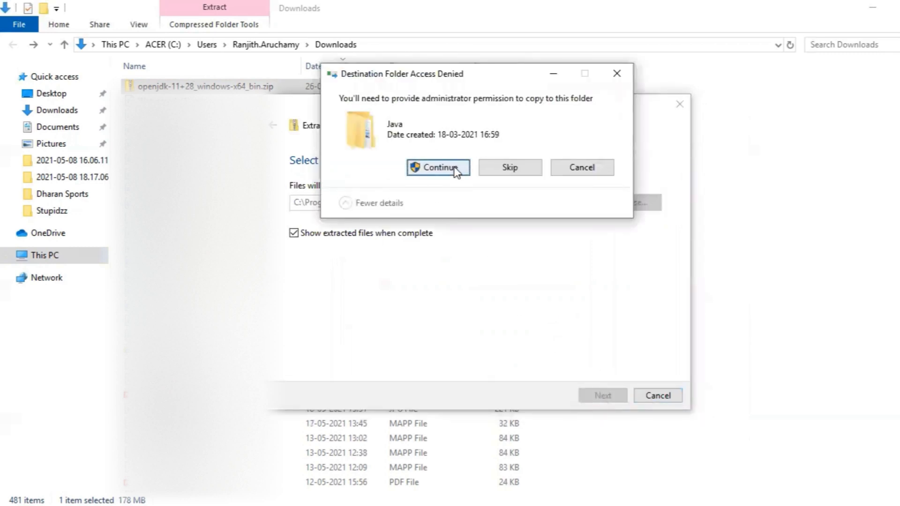
{"action": "left_click", "coordinate": [438, 168]}
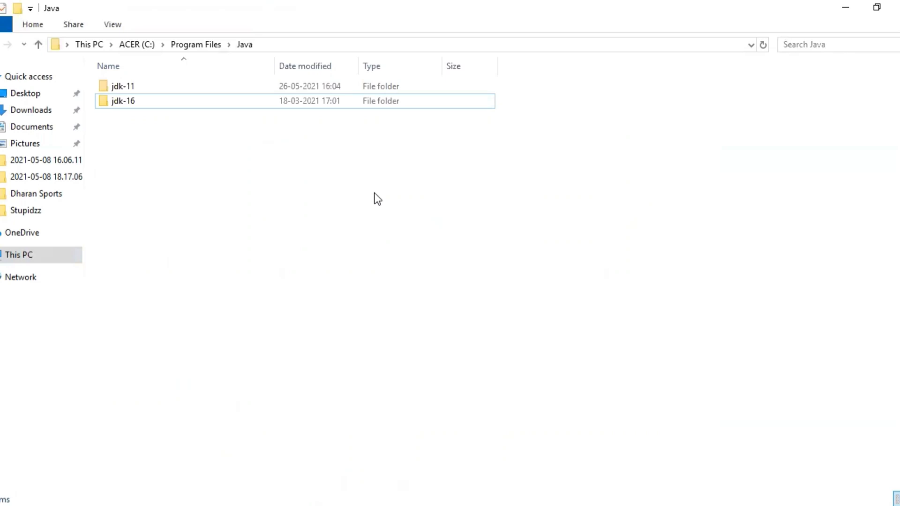
Go into jdk-11\bin and pick up its full path C:\Program Files\Java\jdk-11\bin.
{"action": "left_click", "coordinate": [123, 86]}
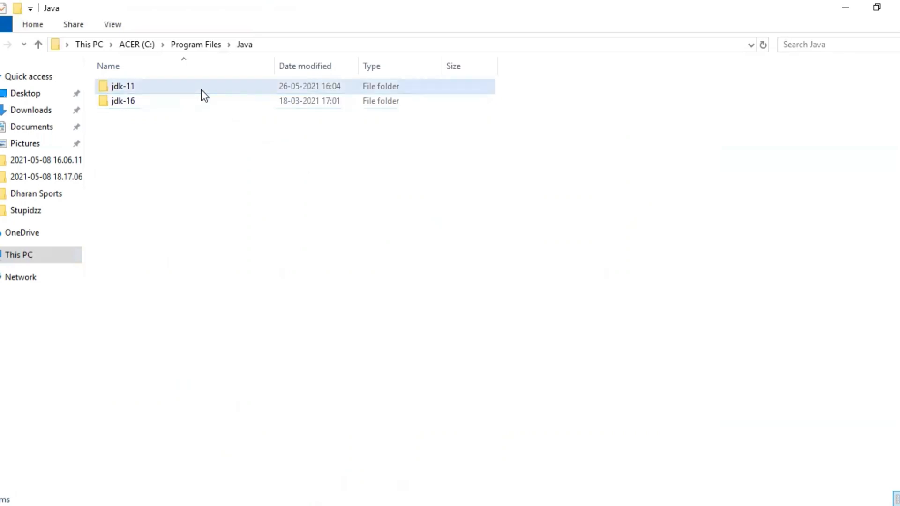
{"action": "double_click", "coordinate": [122, 87]}
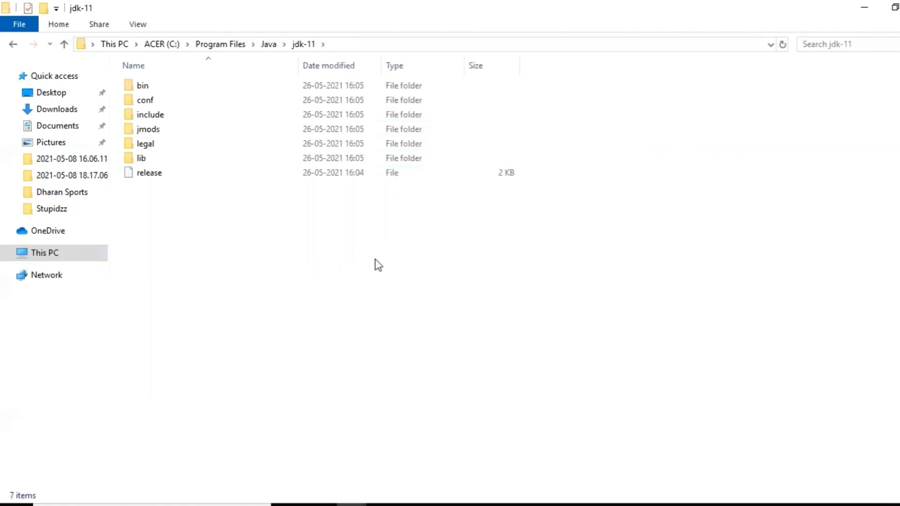
{"action": "mouse_move", "coordinate": [257, 172]}
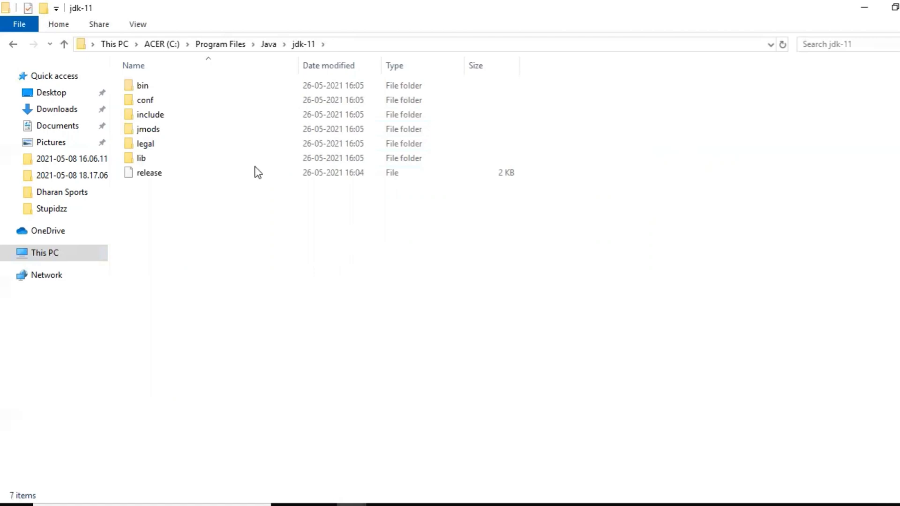
{"action": "double_click", "coordinate": [142, 85]}
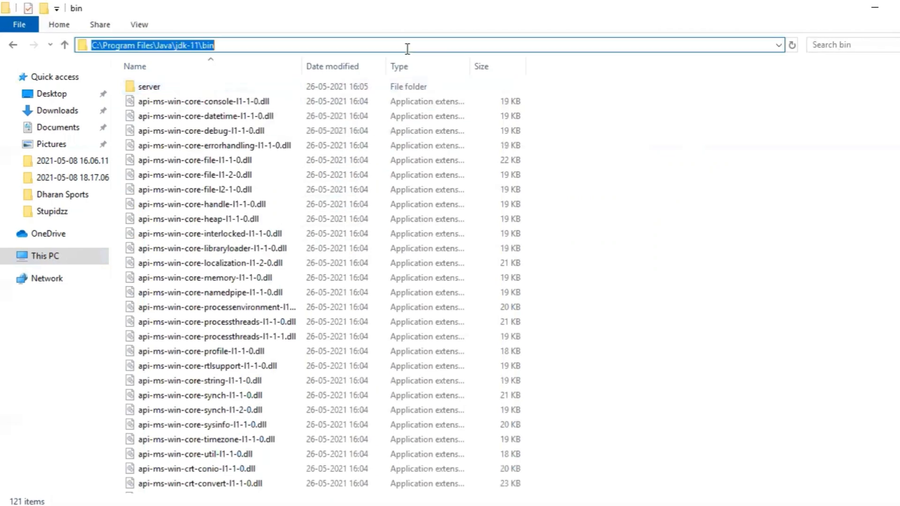
{"action": "left_click", "coordinate": [645, 177]}
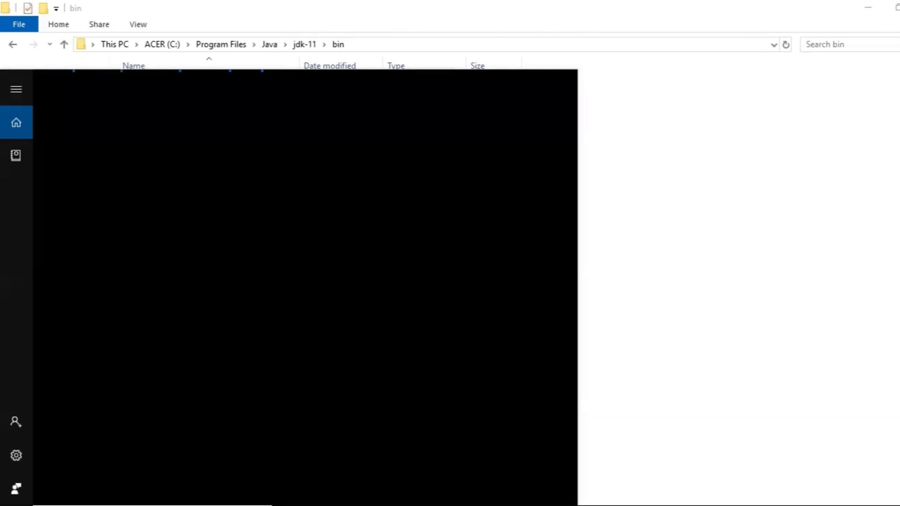
From Start search 'envi', reach System Properties and show the Environment Variables list.
{"action": "type", "text": "envi"}
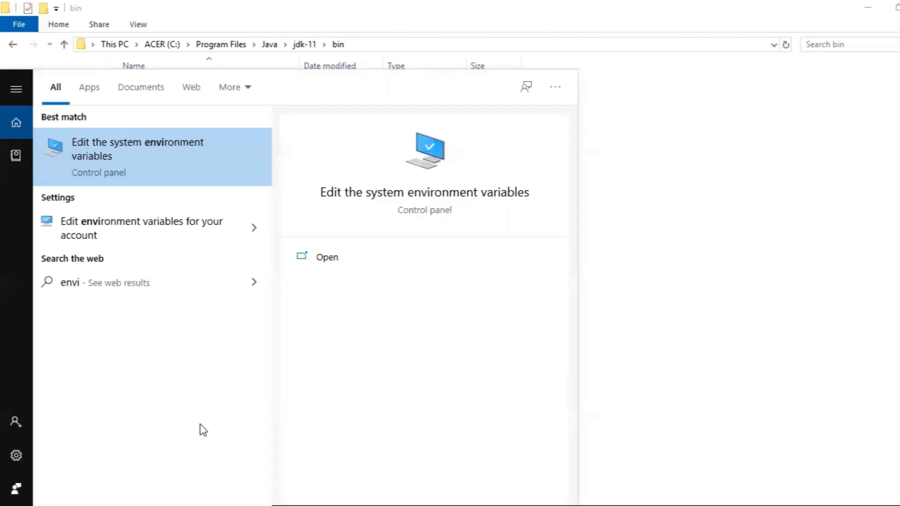
{"action": "mouse_move", "coordinate": [167, 228]}
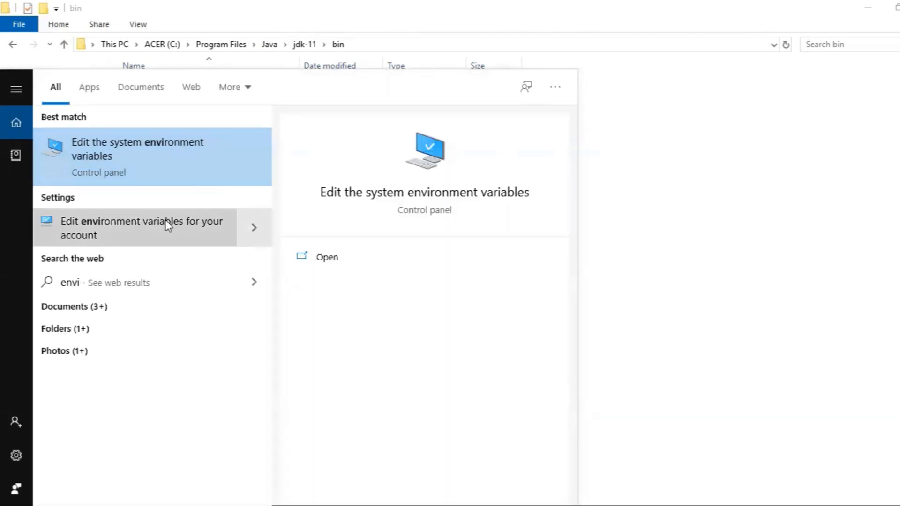
{"action": "mouse_move", "coordinate": [152, 154]}
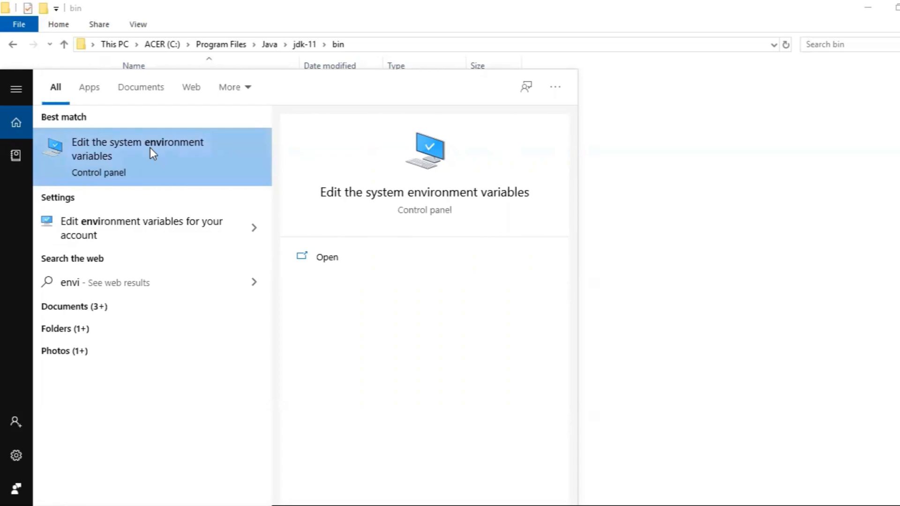
{"action": "left_click", "coordinate": [136, 149]}
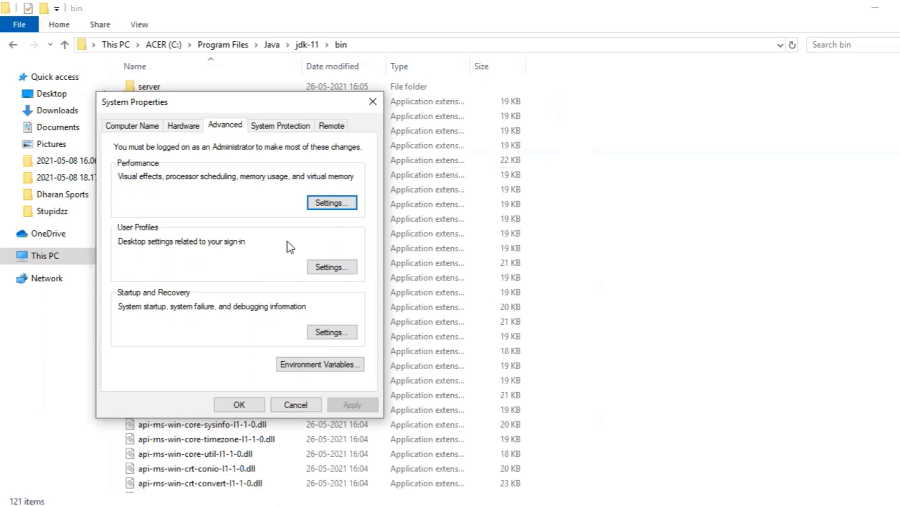
{"action": "mouse_move", "coordinate": [287, 254]}
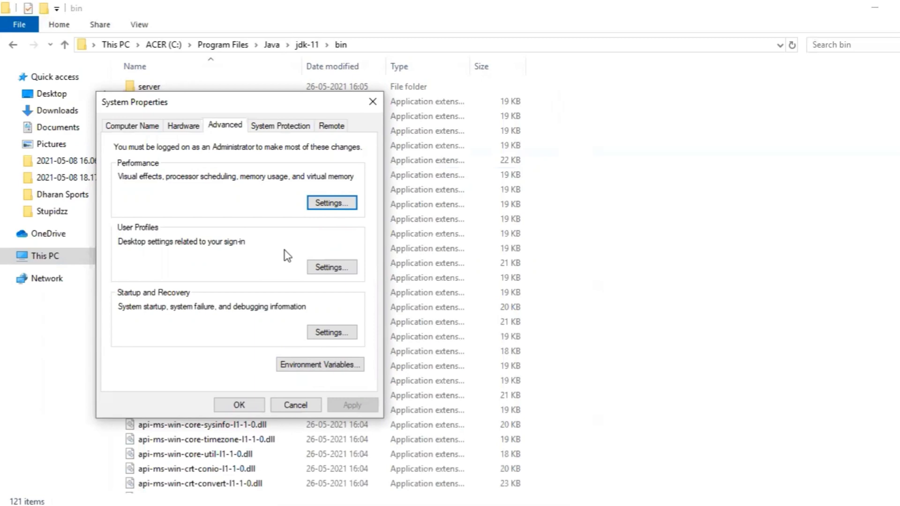
{"action": "mouse_move", "coordinate": [309, 374]}
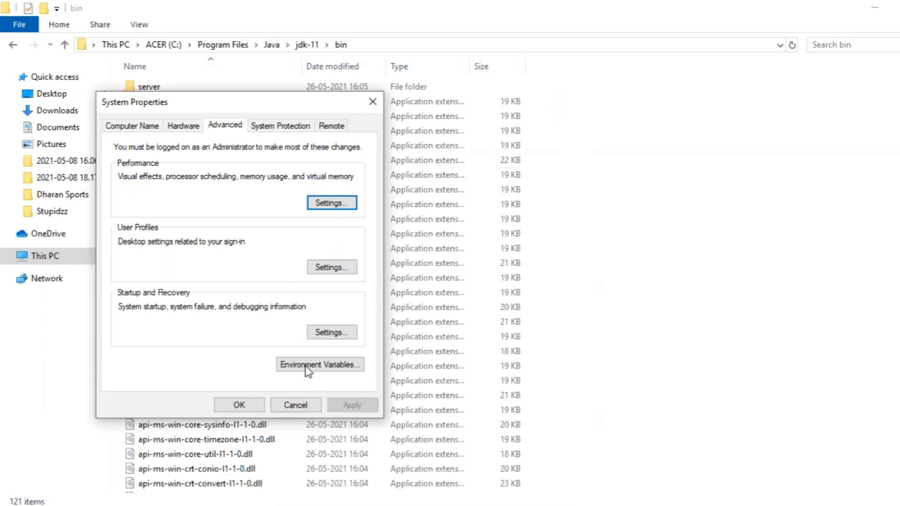
{"action": "left_click", "coordinate": [319, 364]}
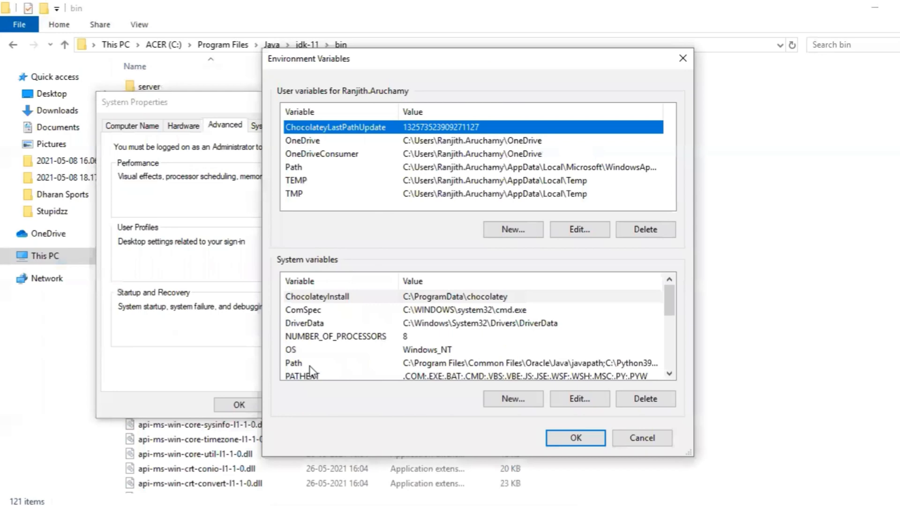
{"action": "mouse_move", "coordinate": [335, 371]}
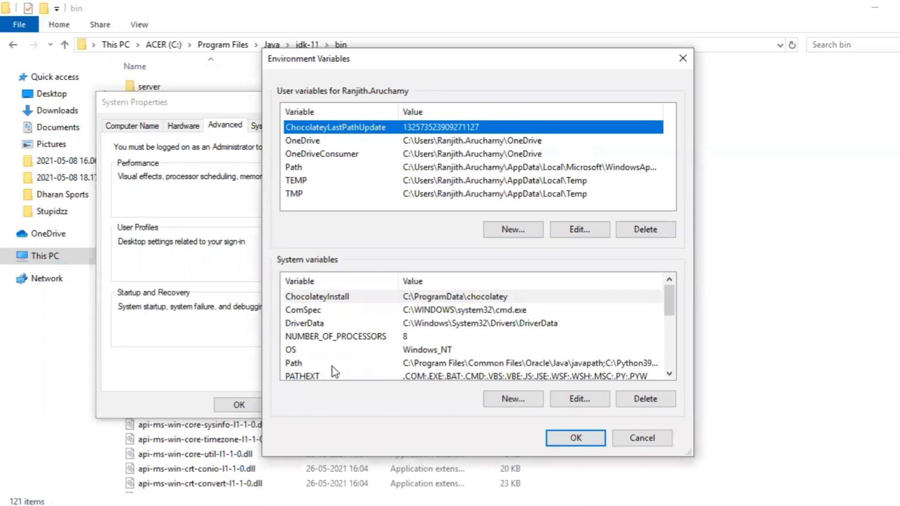
{"action": "mouse_move", "coordinate": [343, 371]}
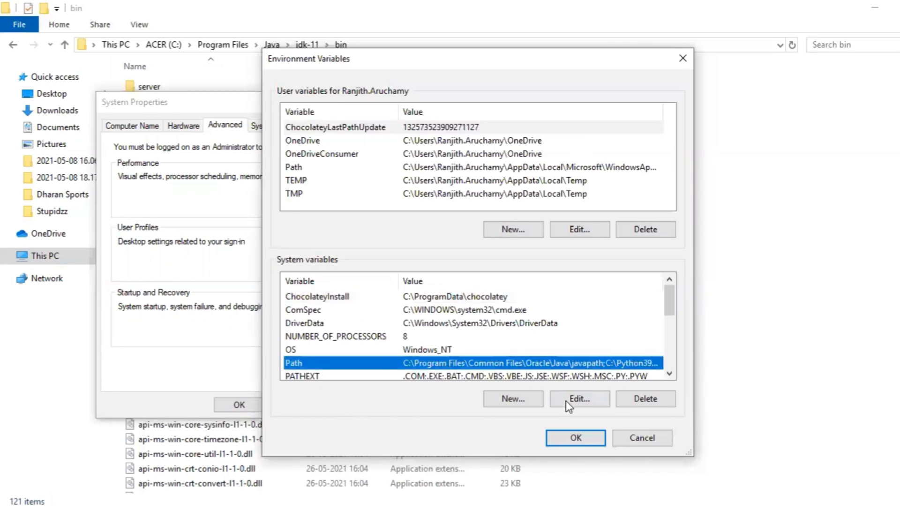
Edit the system Path variable to show its folder entries.
{"action": "left_click", "coordinate": [579, 399]}
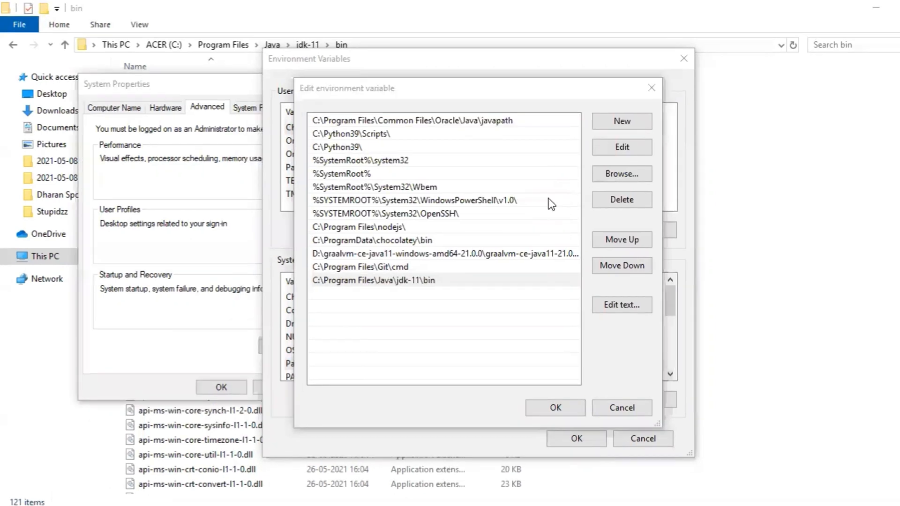
{"action": "mouse_move", "coordinate": [535, 296]}
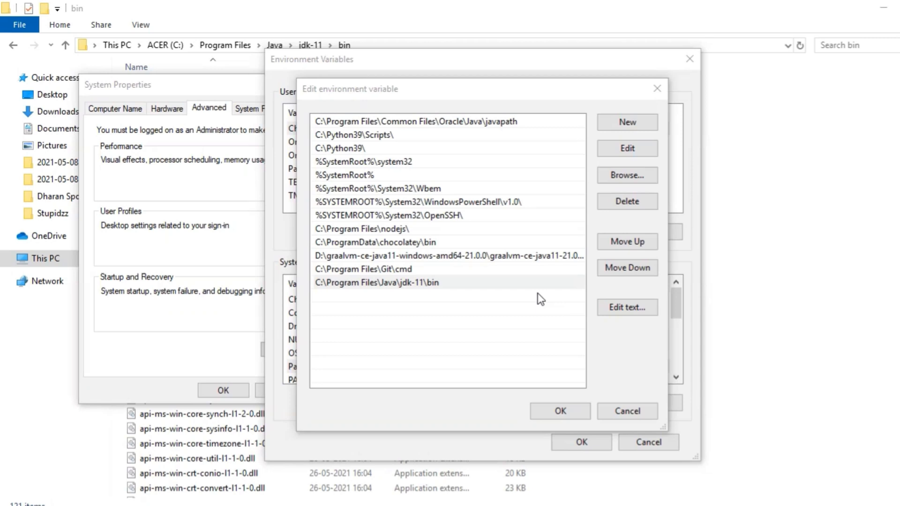
{"action": "mouse_move", "coordinate": [496, 300]}
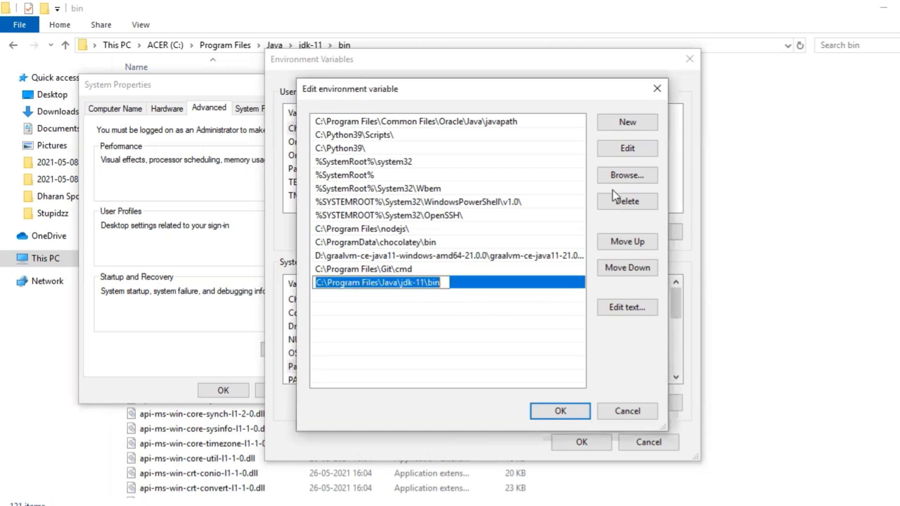
Move C:\Program Files\Java\jdk-11\bin to the top of Path and save with OK.
{"action": "left_click", "coordinate": [627, 242]}
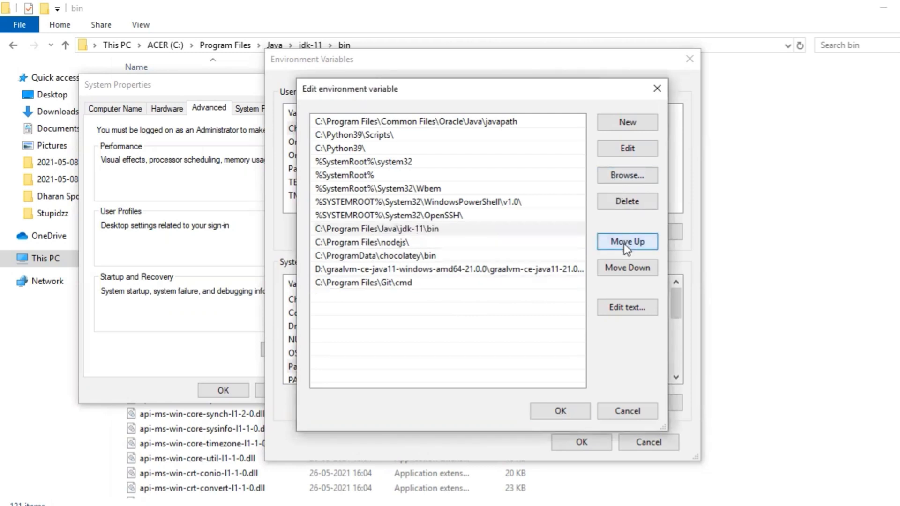
{"action": "left_click", "coordinate": [628, 241]}
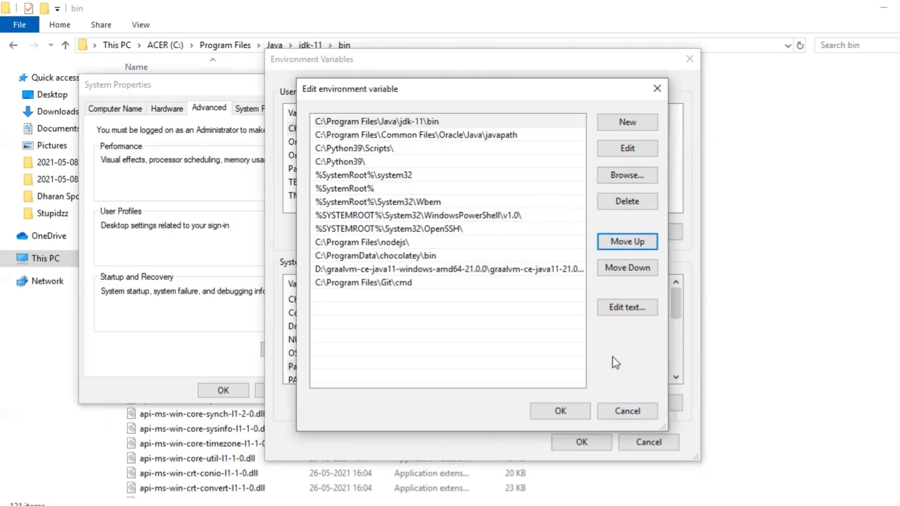
{"action": "mouse_move", "coordinate": [608, 380]}
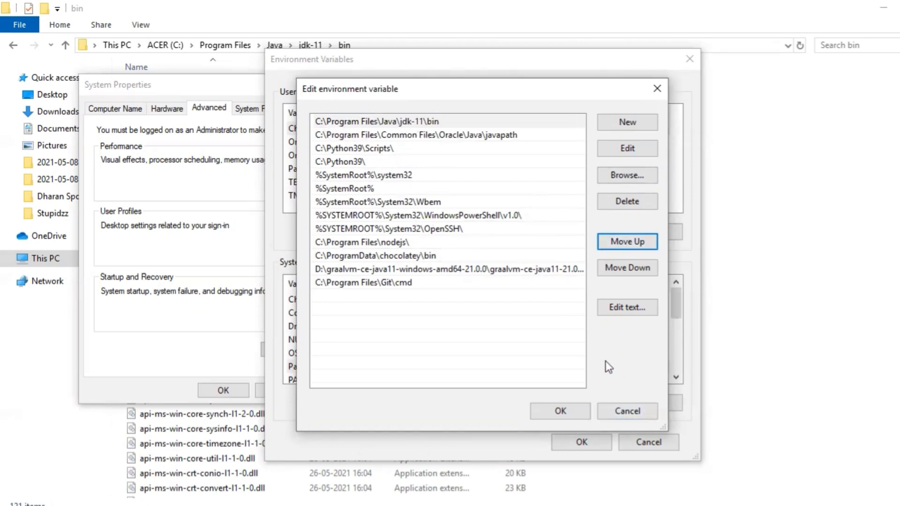
{"action": "left_click", "coordinate": [560, 411]}
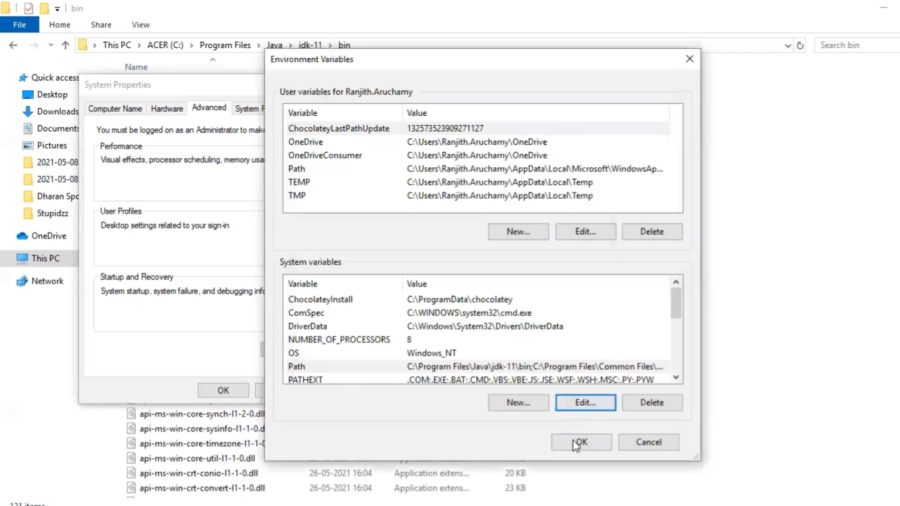
OK out of Environment Variables and System Properties, keeping the Path change.
{"action": "left_click", "coordinate": [580, 443]}
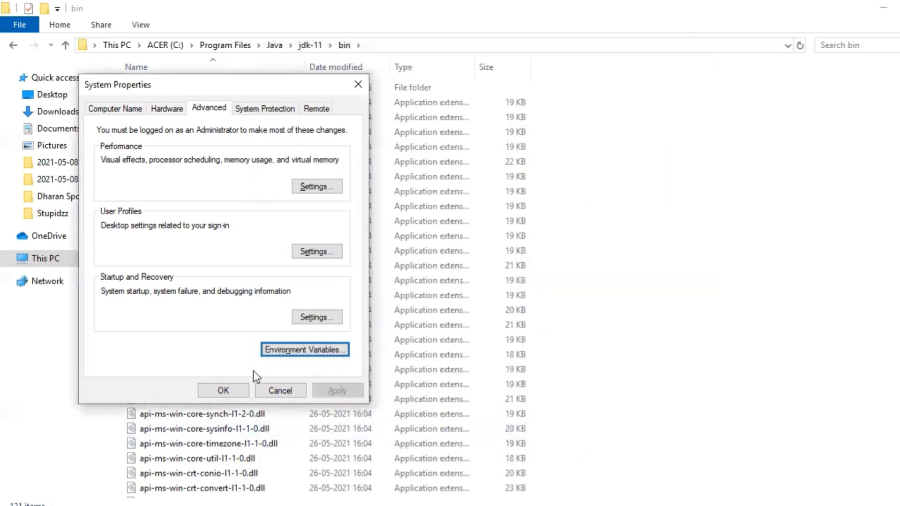
{"action": "left_click", "coordinate": [280, 390]}
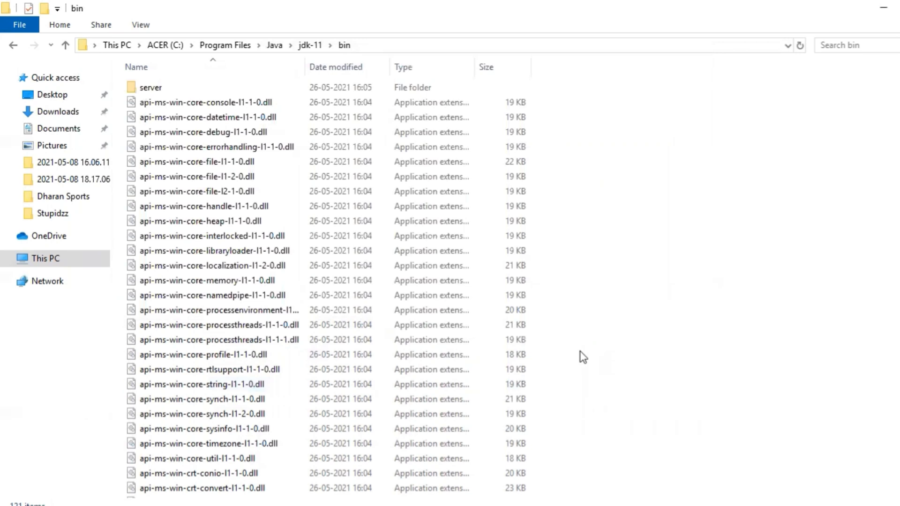
{"action": "mouse_move", "coordinate": [414, 449]}
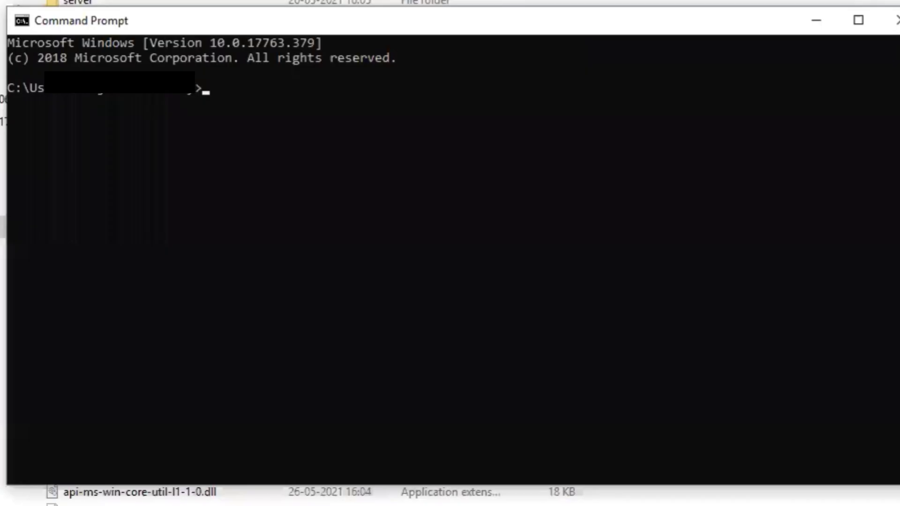
Run java -version in Command Prompt to confirm OpenJDK 11 is reported.
{"action": "type", "text": "jav"}
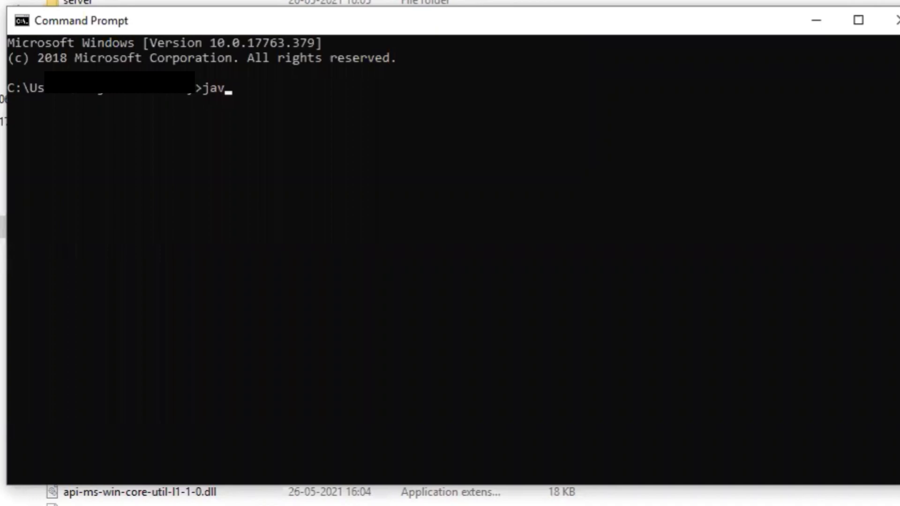
{"action": "type", "text": "a"}
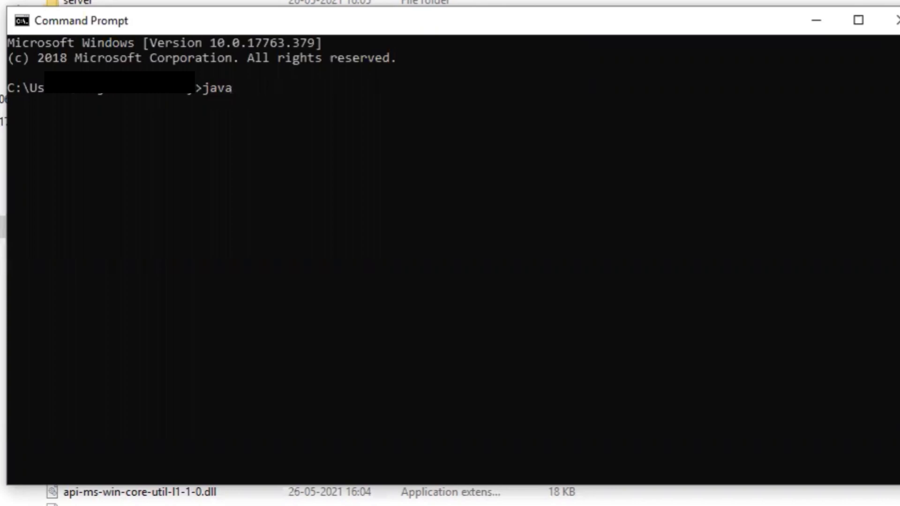
{"action": "type", "text": "-version"}
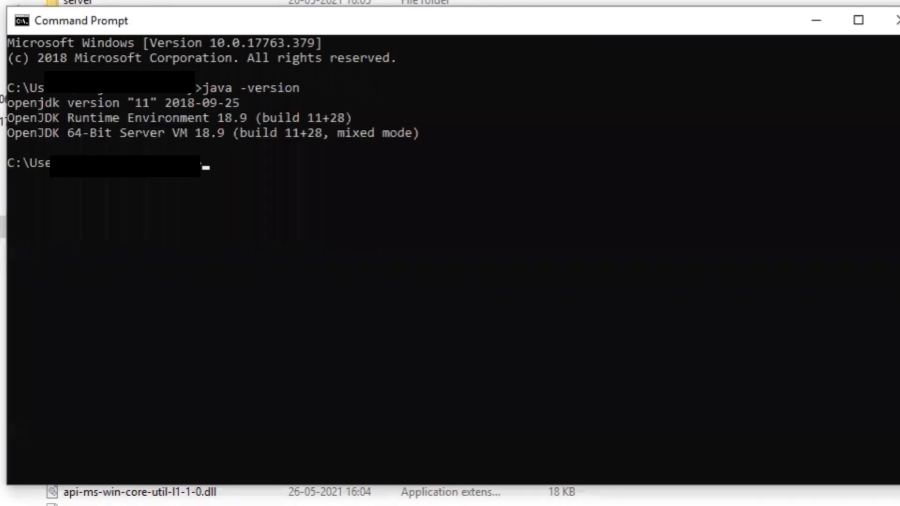
{"action": "mouse_move", "coordinate": [69, 258]}
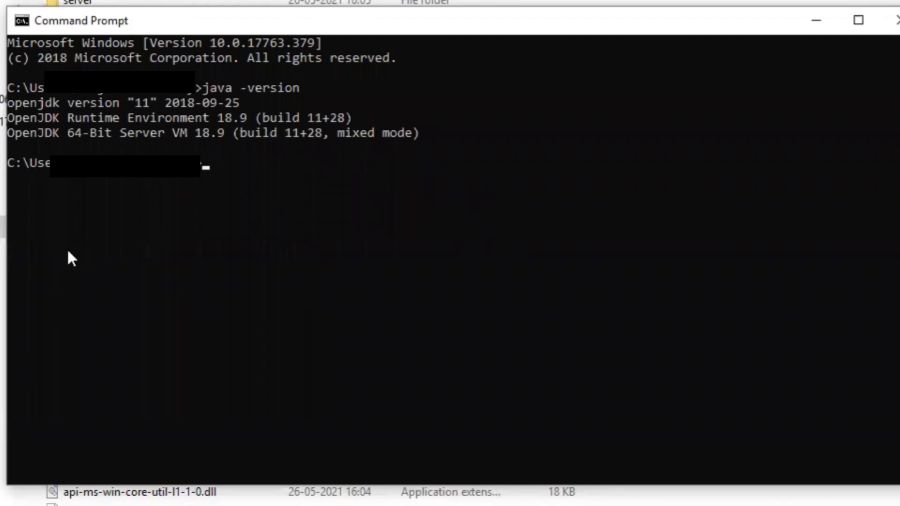
{"action": "mouse_move", "coordinate": [135, 110]}
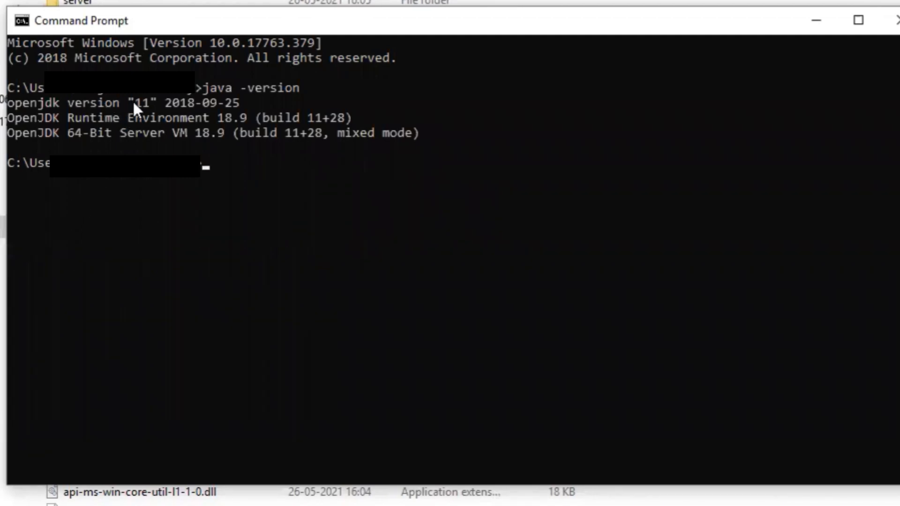
{"action": "mouse_move", "coordinate": [290, 241]}
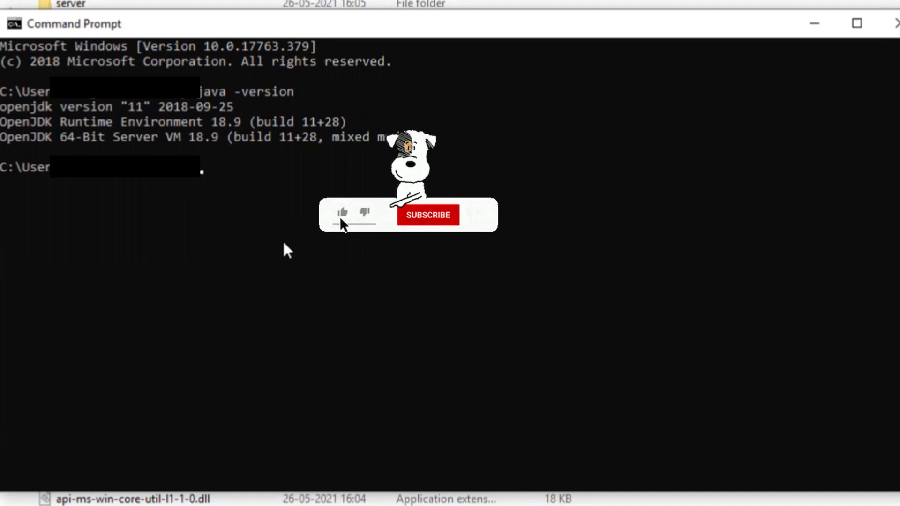
{"action": "left_click", "coordinate": [428, 215]}
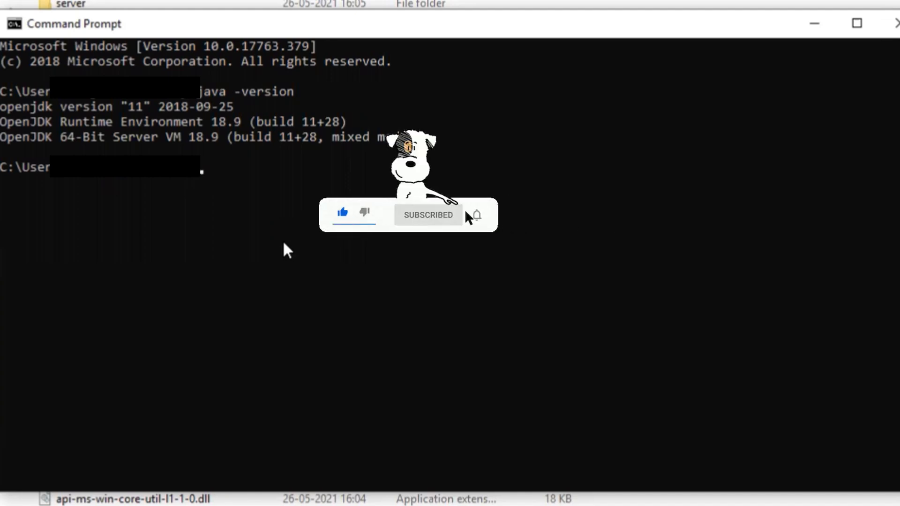